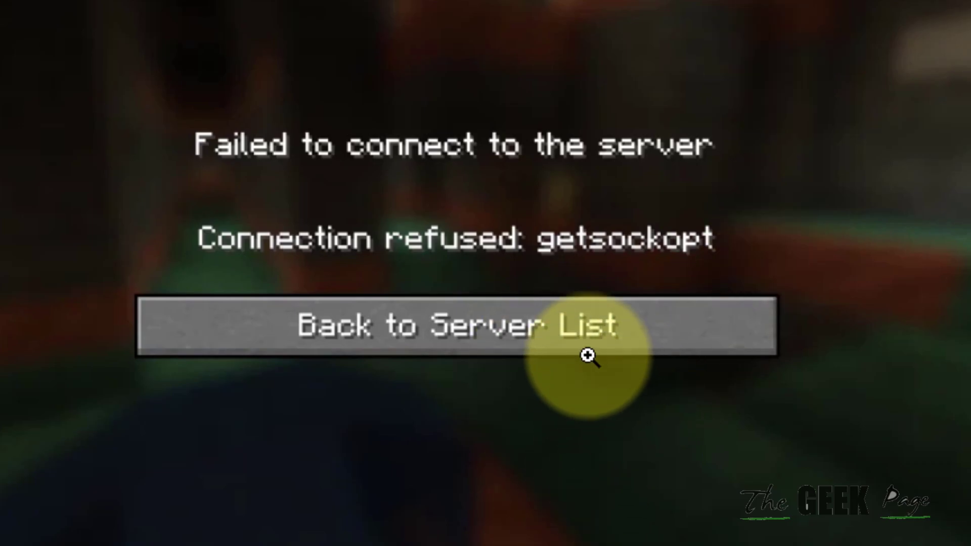
mouse_move(772, 260)
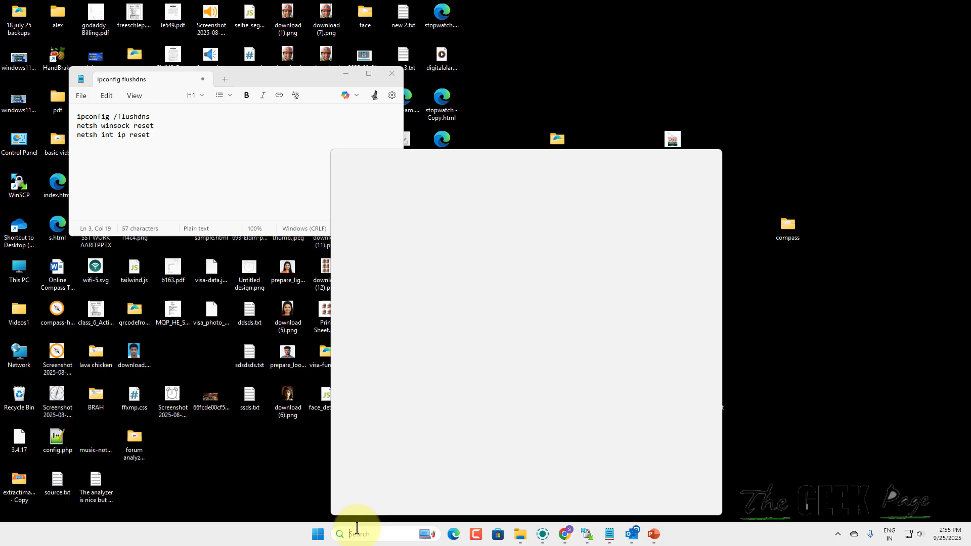
Step: Run ncpa.cpl from the taskbar search to show the Ethernet, vEthernet and Wi-Fi adapters
type("ncpa")
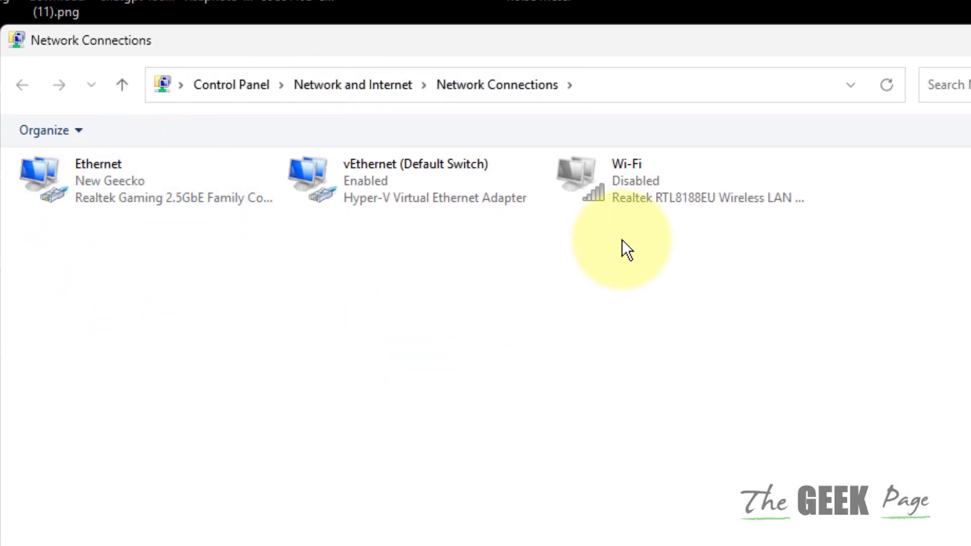
Step: Disable and then re-enable the Ethernet adapter so it reconnects to New Geecko
right_click(625, 179)
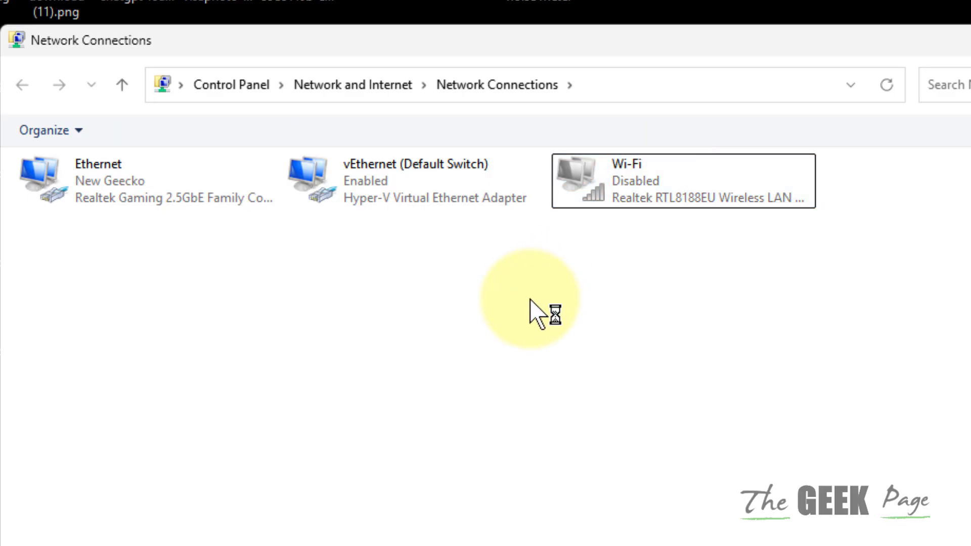
mouse_move(121, 257)
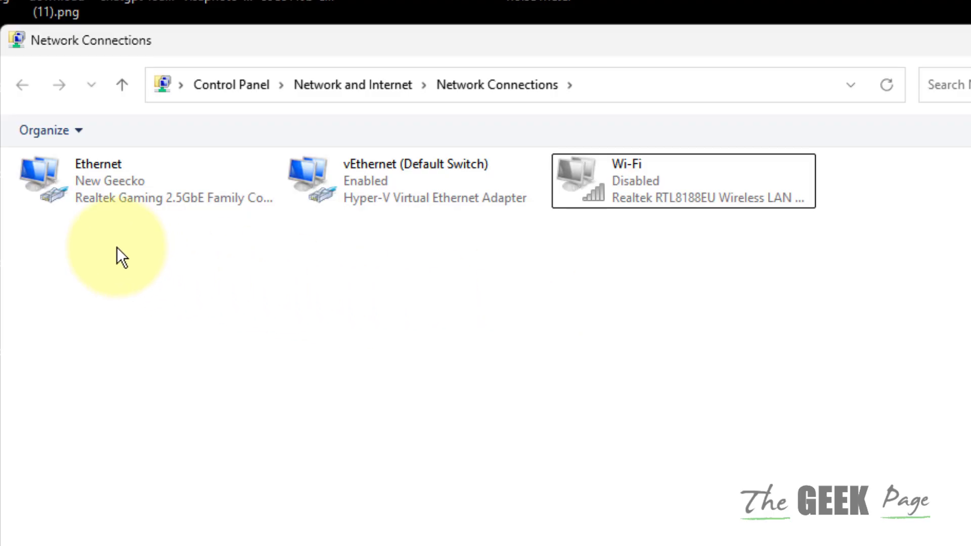
right_click(99, 180)
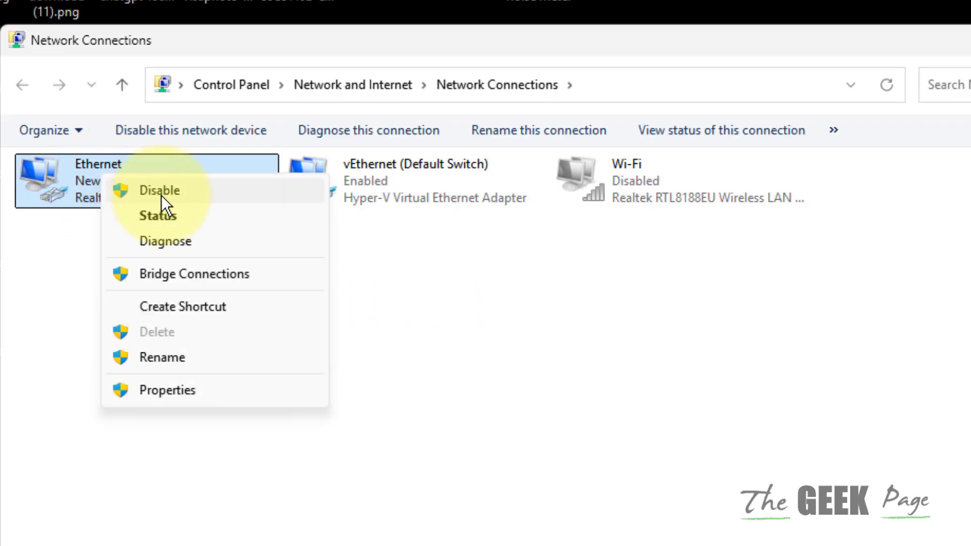
left_click(160, 190)
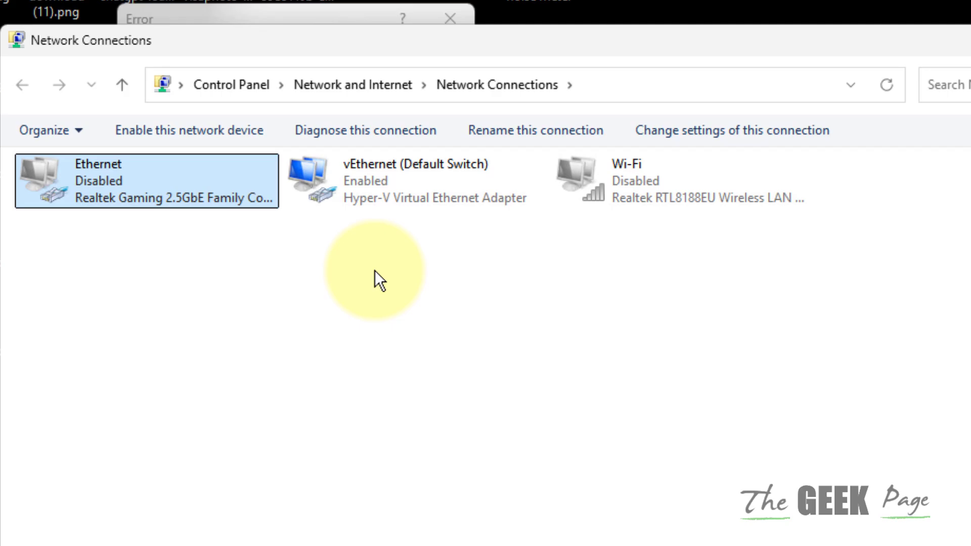
mouse_move(99, 195)
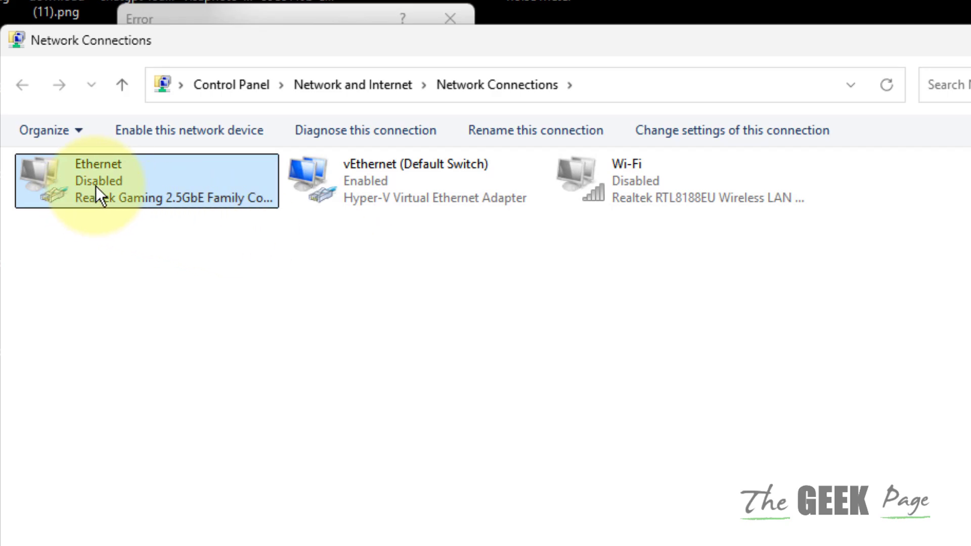
left_click(189, 130)
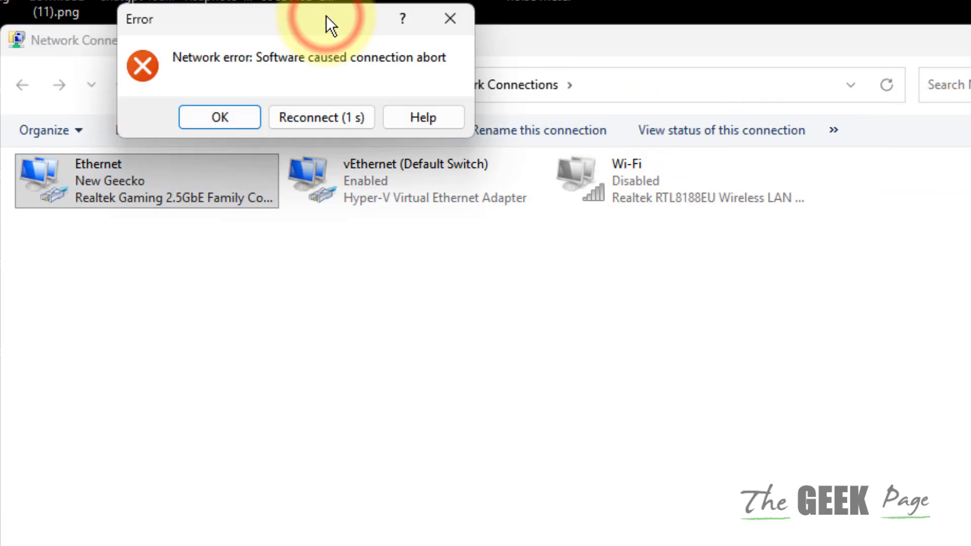
mouse_move(601, 65)
type("fir")
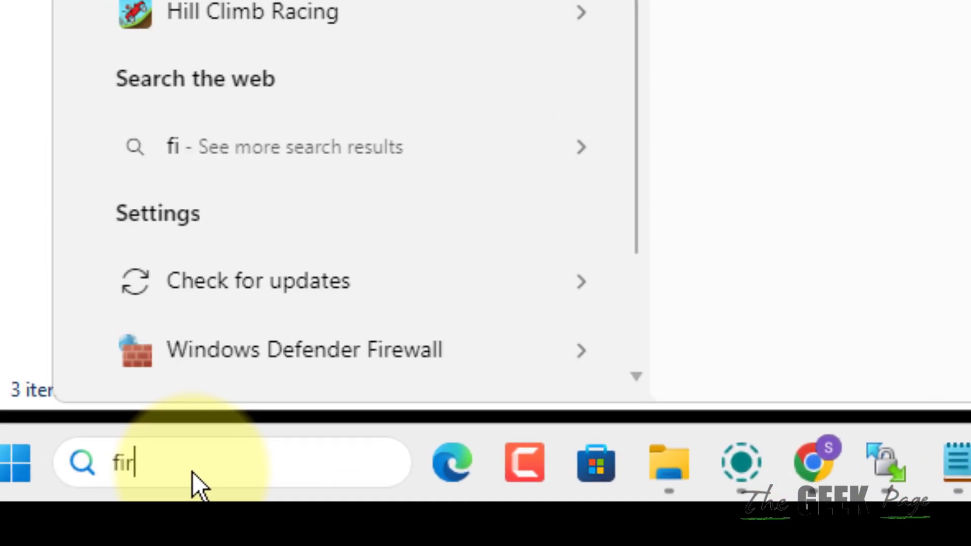
Step: Open firewall.cpl and show the apps allowed through Windows Defender Firewall
type("efox")
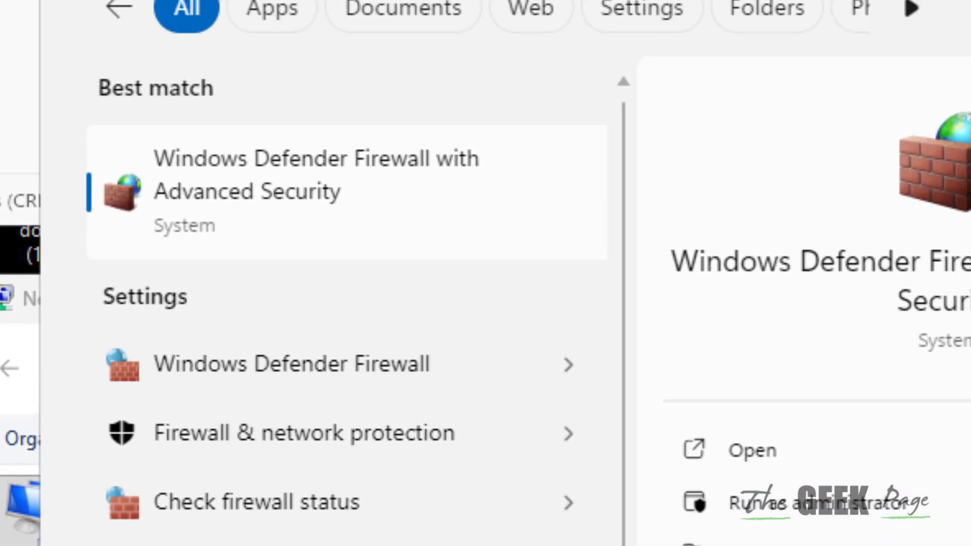
type("firewall.cpl")
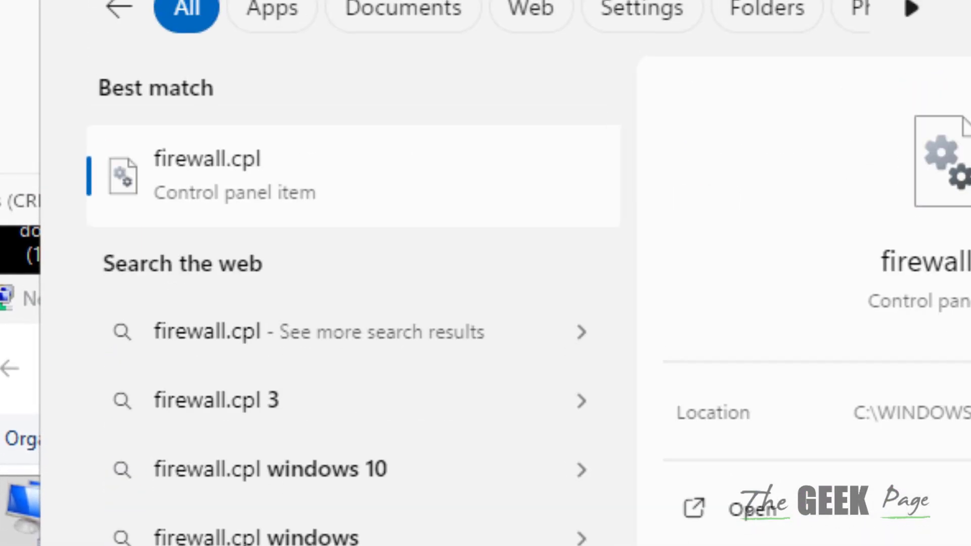
mouse_move(220, 192)
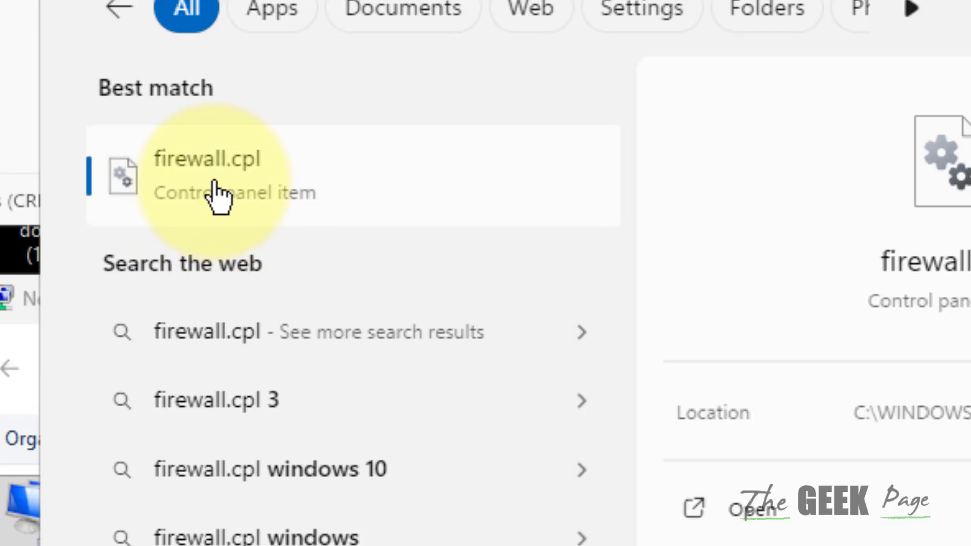
left_click(207, 174)
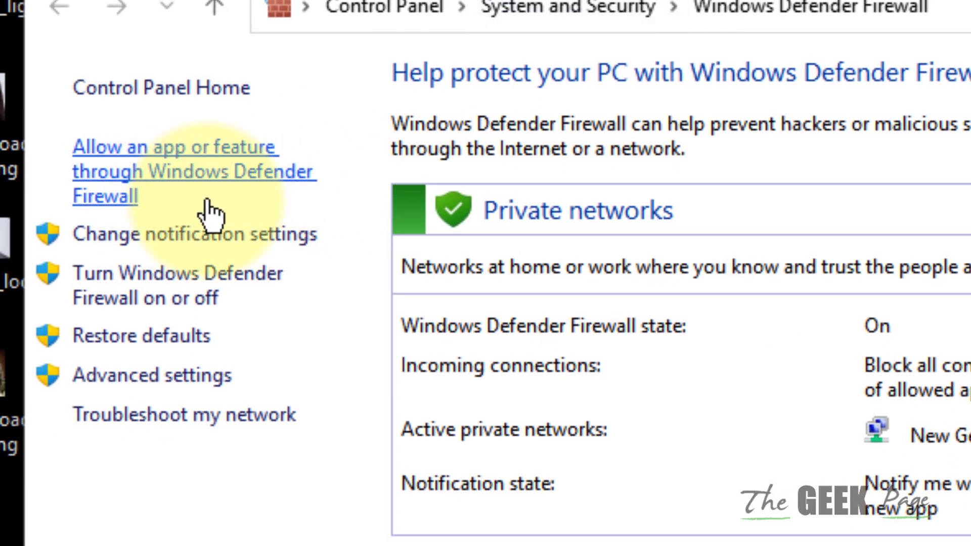
mouse_move(276, 186)
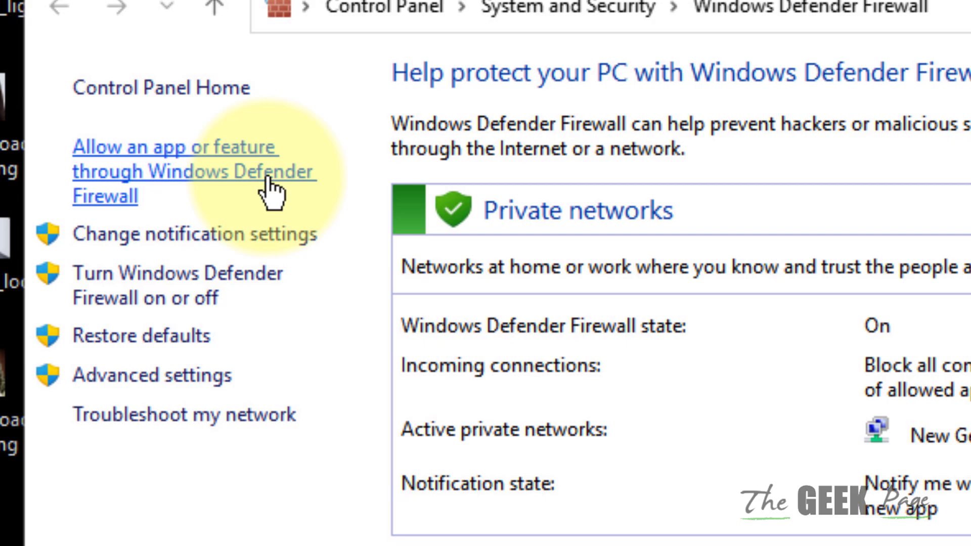
left_click(174, 171)
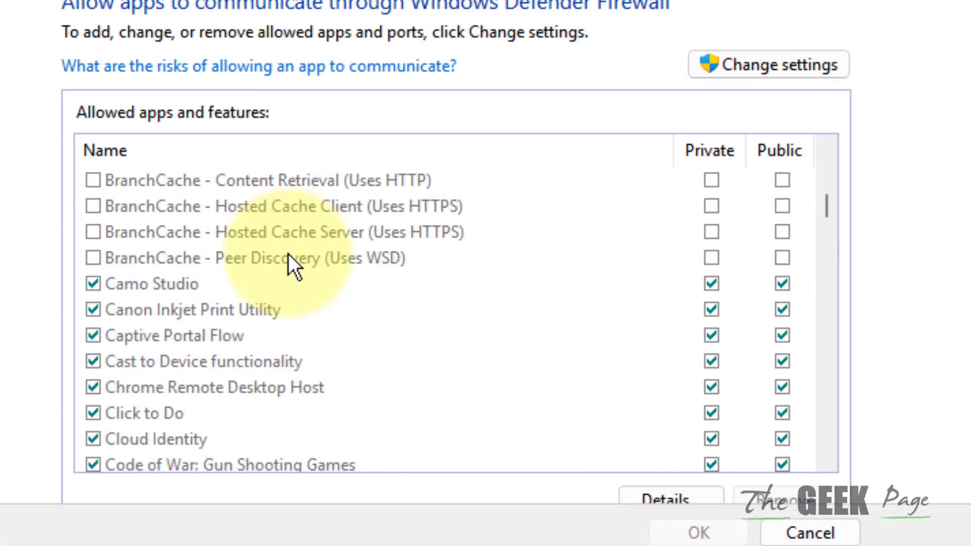
Step: Allow both javaw.exe entries on public networks and save the firewall changes
scroll("down", 3)
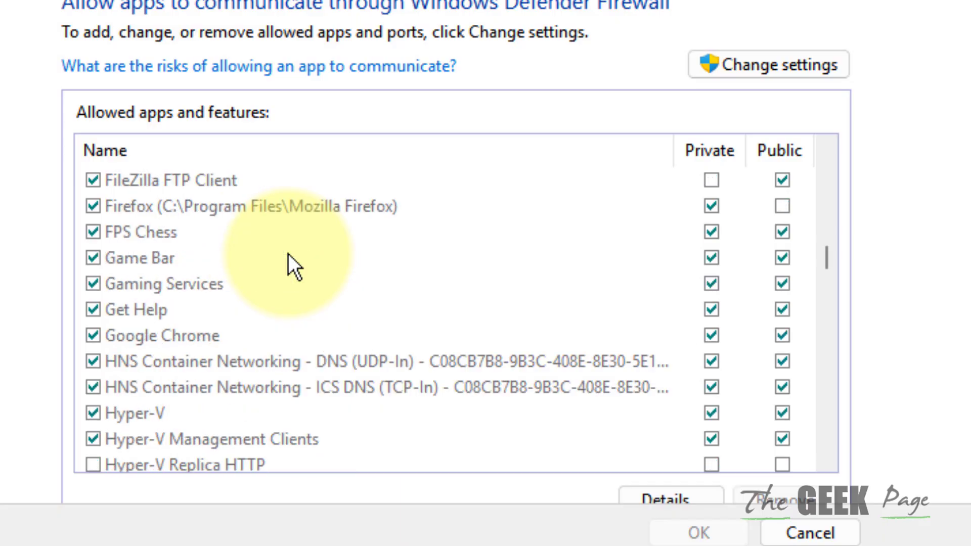
scroll("down", 3)
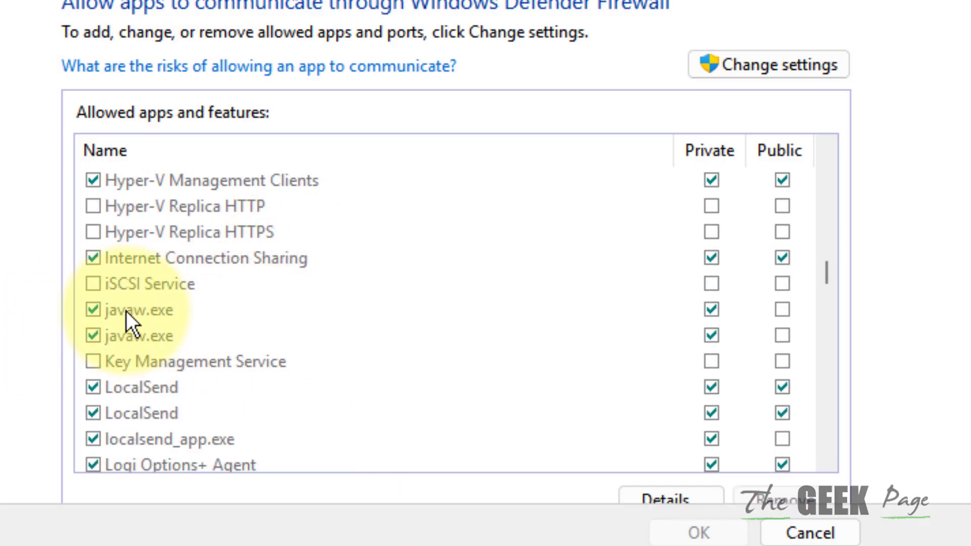
mouse_move(135, 334)
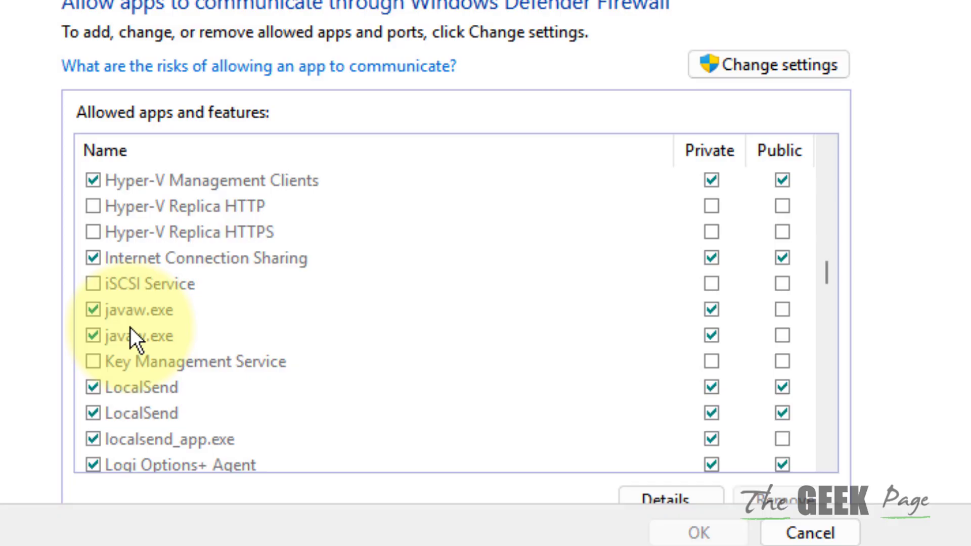
mouse_move(254, 338)
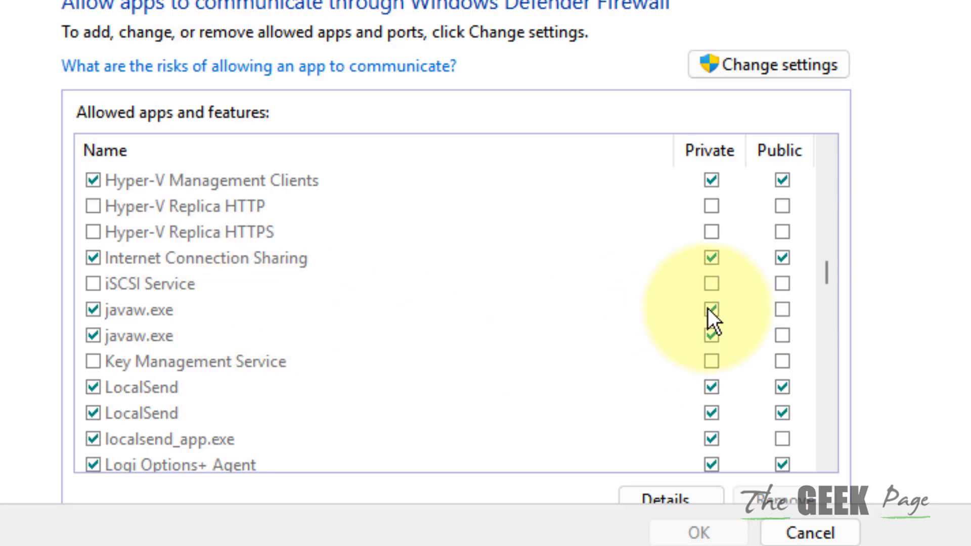
left_click(206, 259)
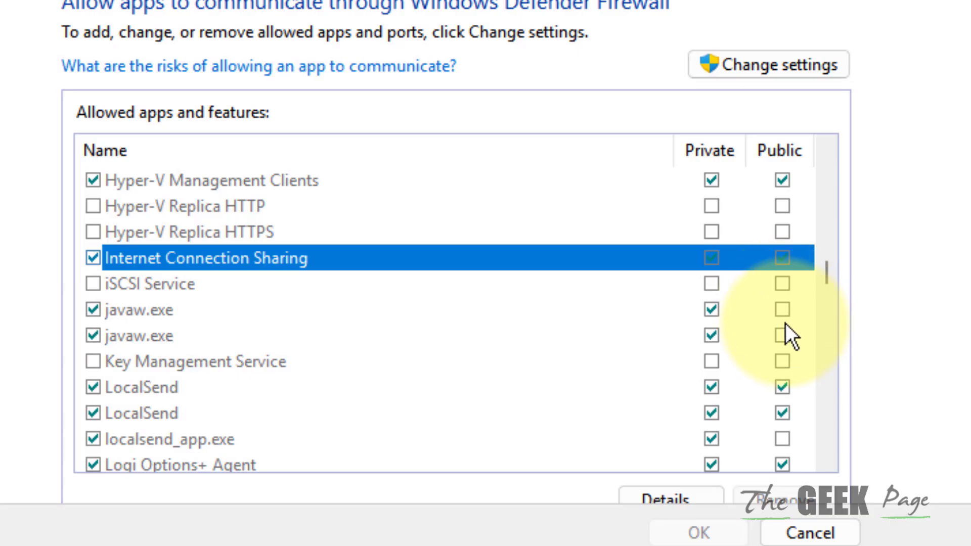
mouse_move(855, 118)
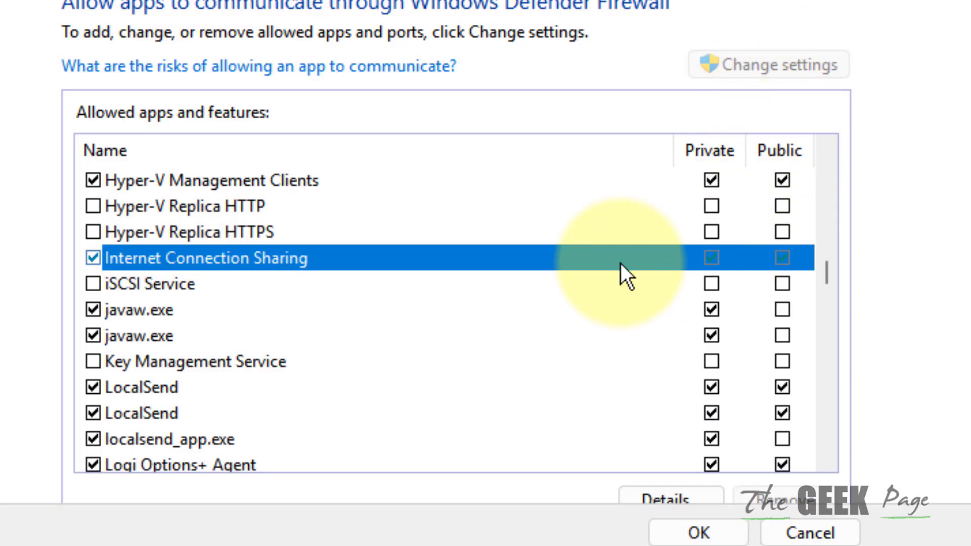
left_click(781, 310)
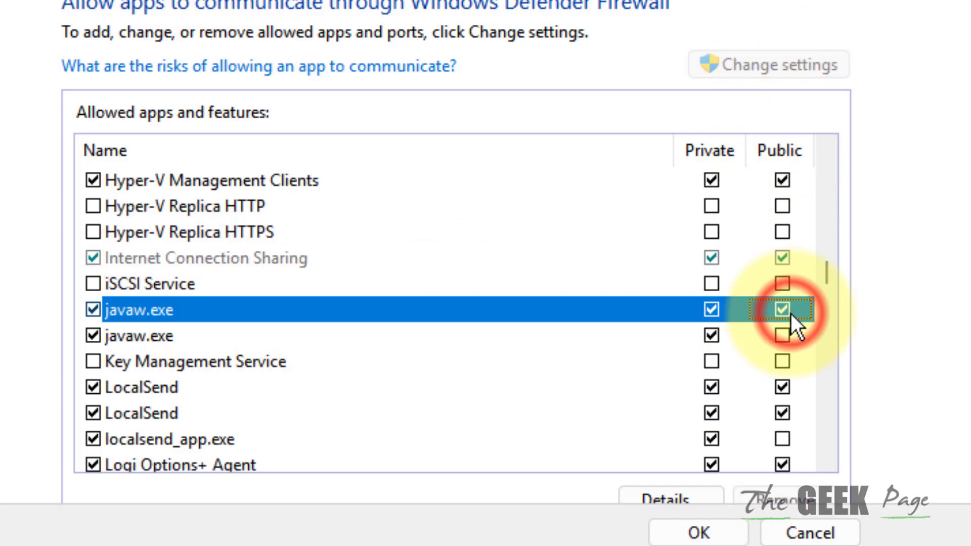
left_click(781, 336)
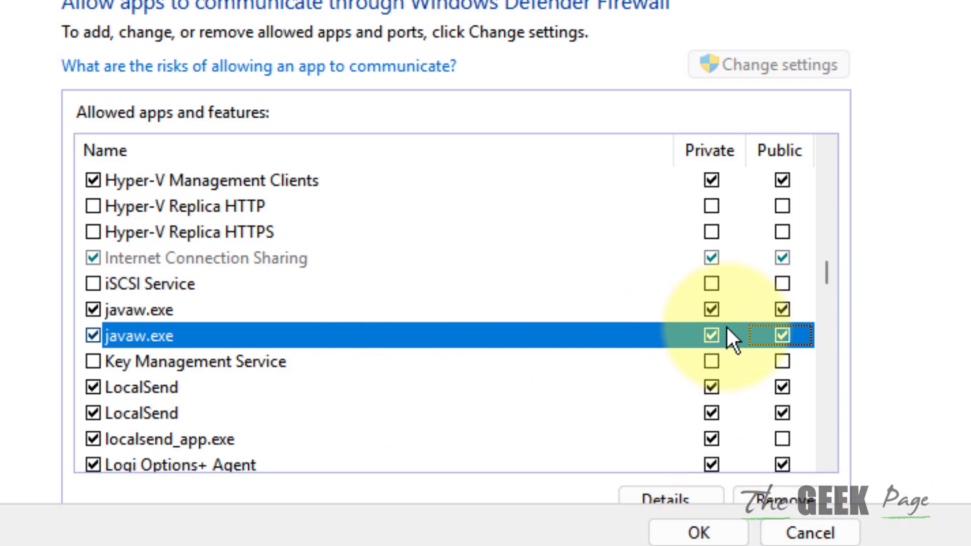
left_click(781, 335)
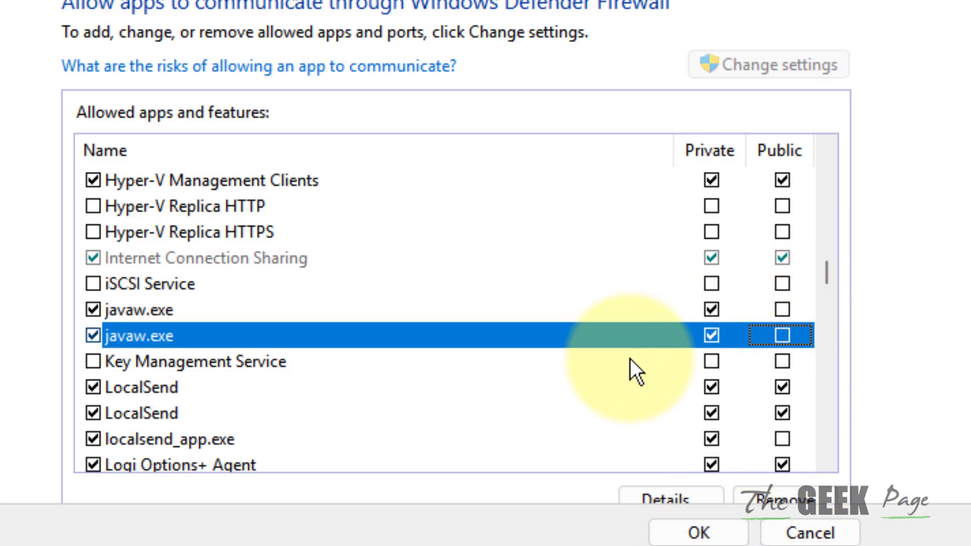
left_click(697, 531)
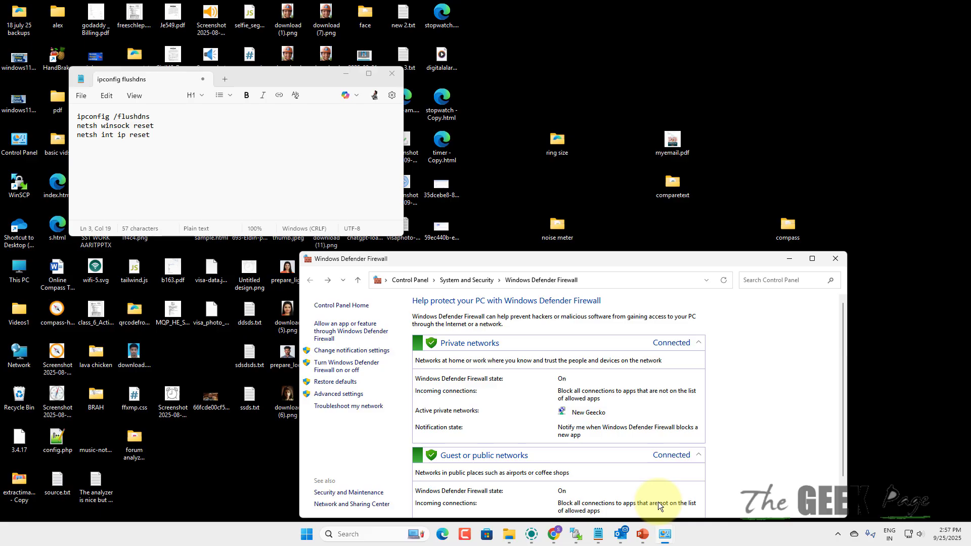
Step: Launch Command Prompt with administrator rights from Windows Search
left_click(328, 534)
type("cmd")
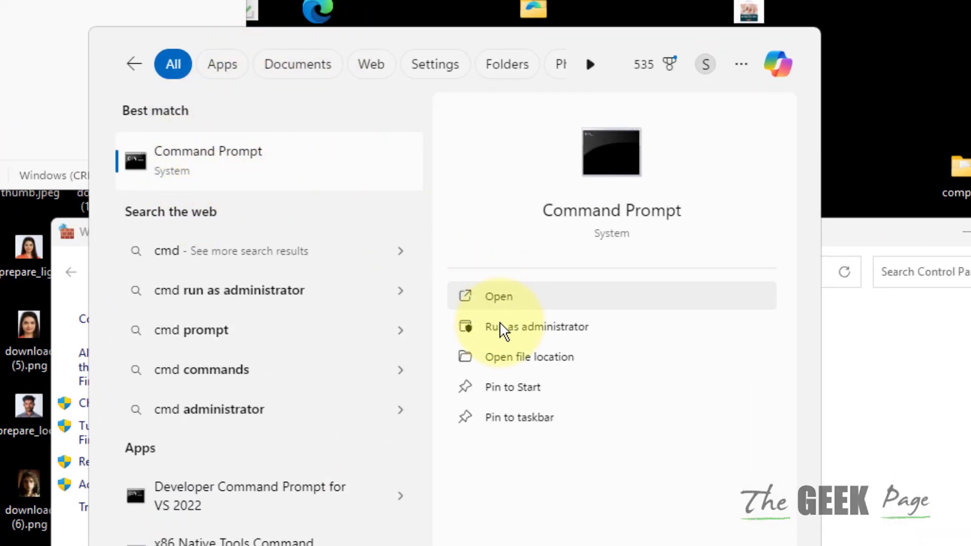
left_click(536, 326)
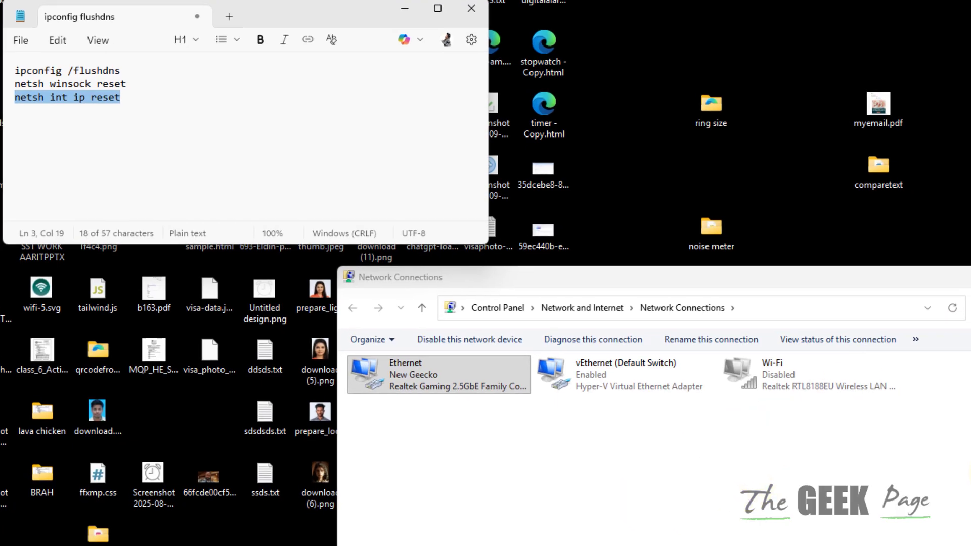
Step: Reopen Network Connections by searching for ncpa.cpl
left_click(217, 508)
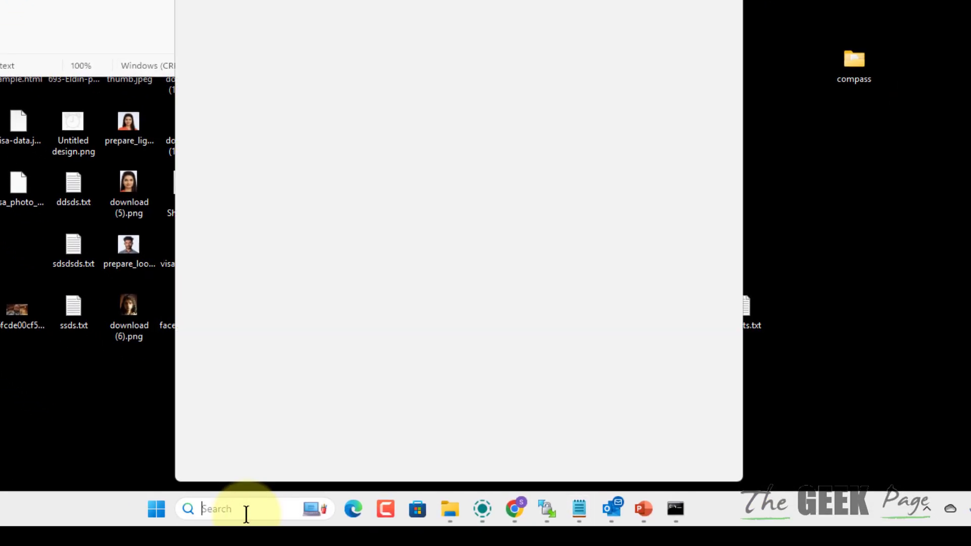
type("ncpa.")
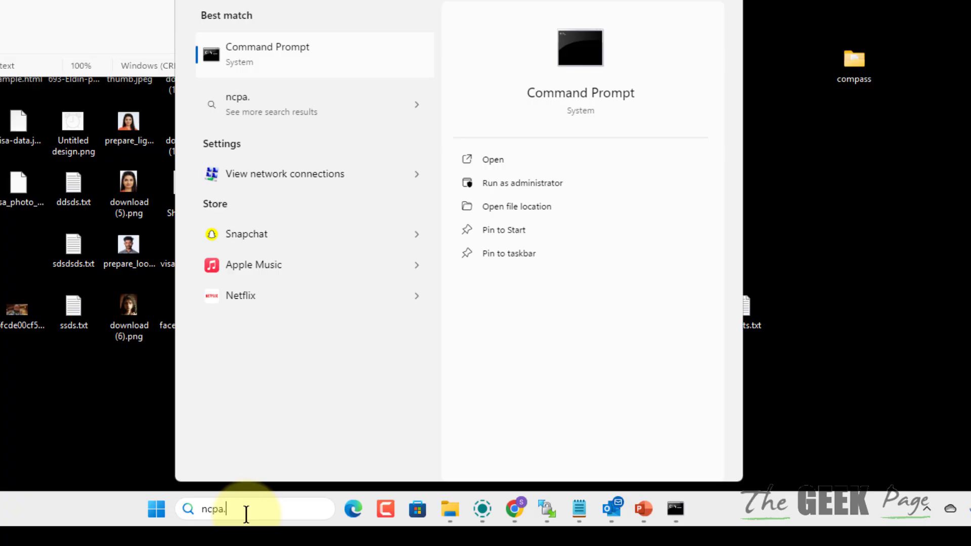
type("cpl")
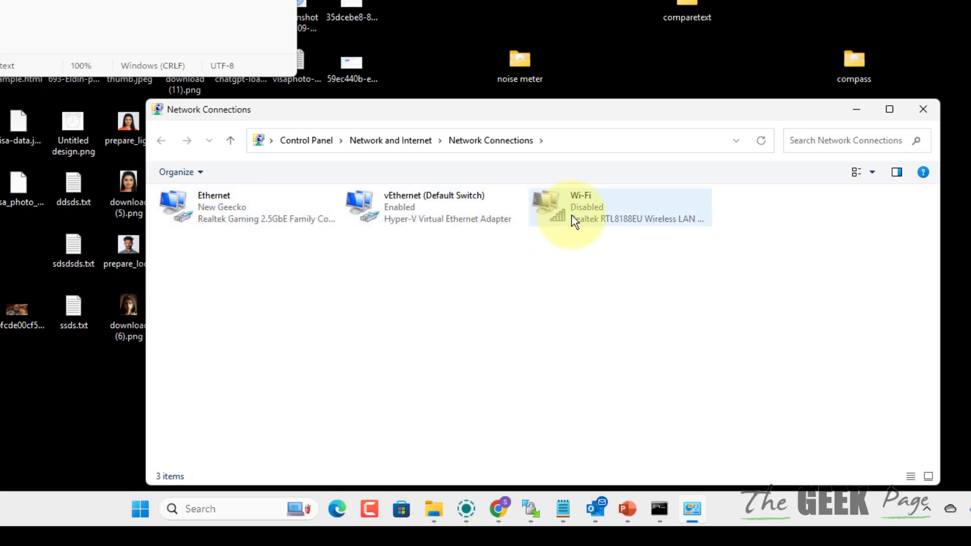
Step: Open the Ethernet adapter's properties and select Internet Protocol Version 4 (TCP/IPv4)
right_click(177, 208)
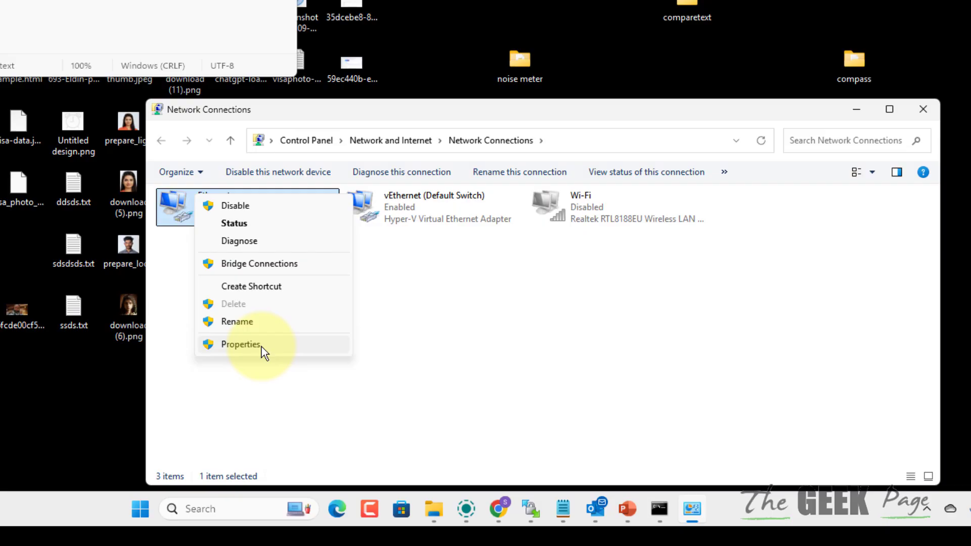
left_click(240, 344)
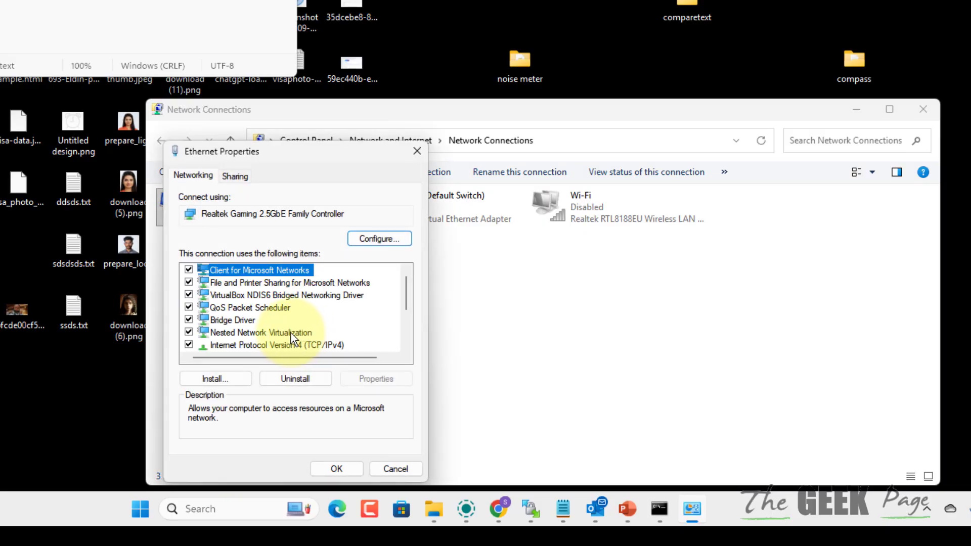
left_click(256, 284)
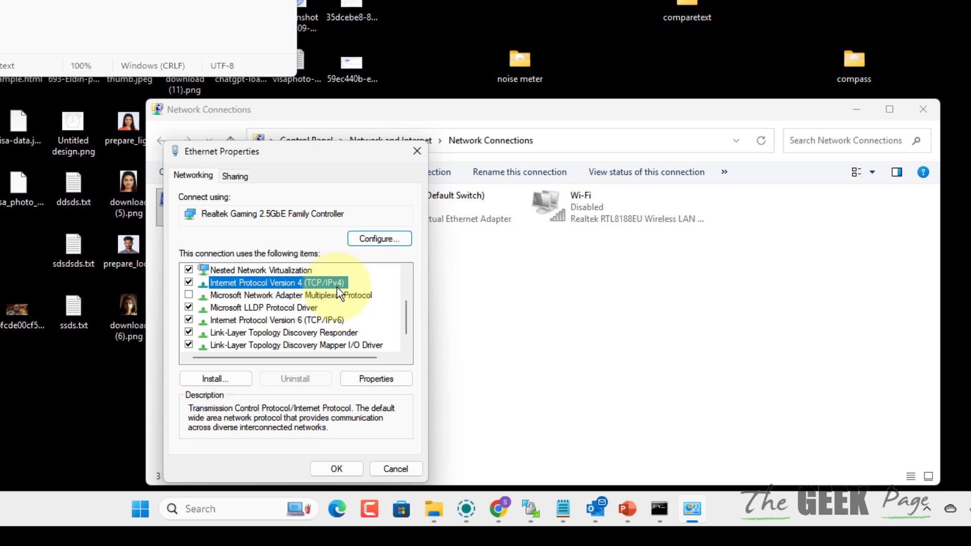
Step: Set Ethernet's IPv4 DNS servers to 8.8.8.8 and 8.8.4.4 and confirm
left_click(375, 378)
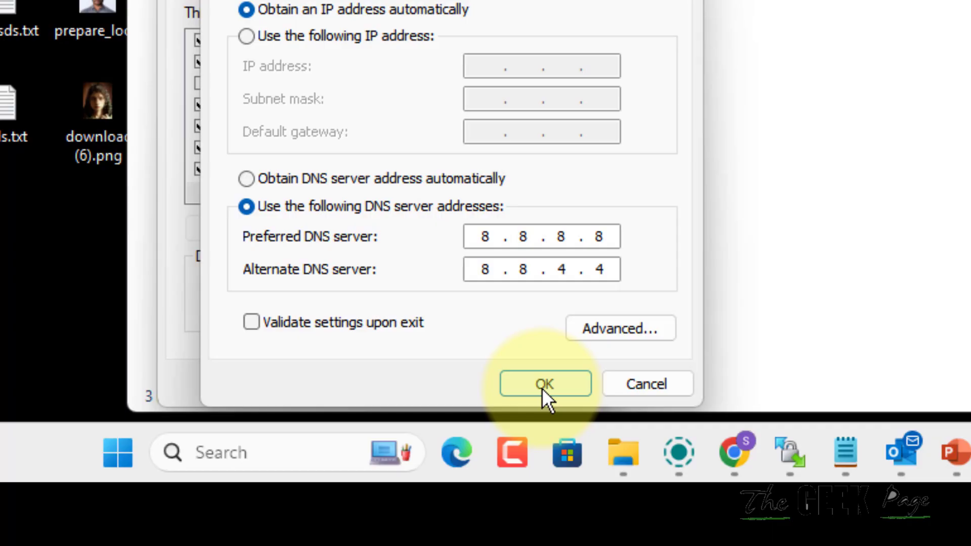
left_click(544, 383)
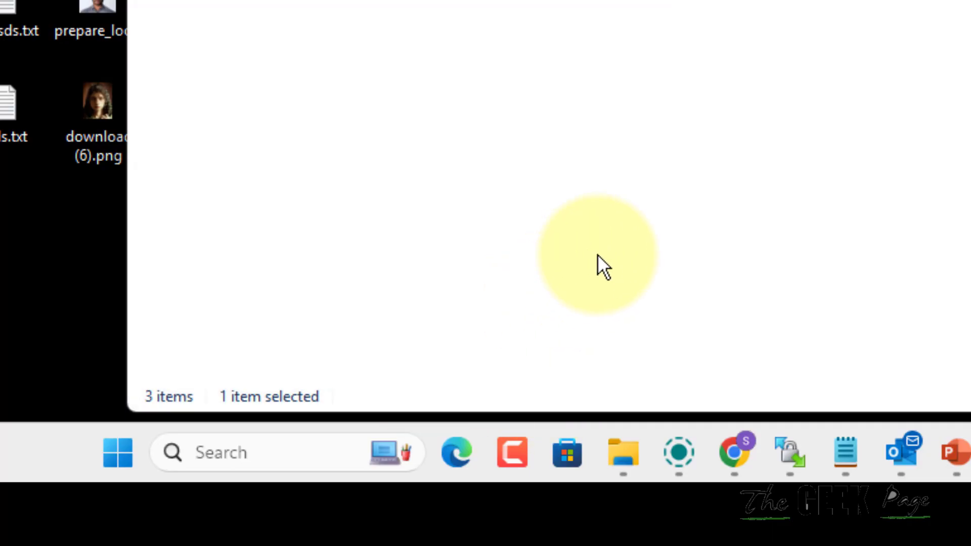